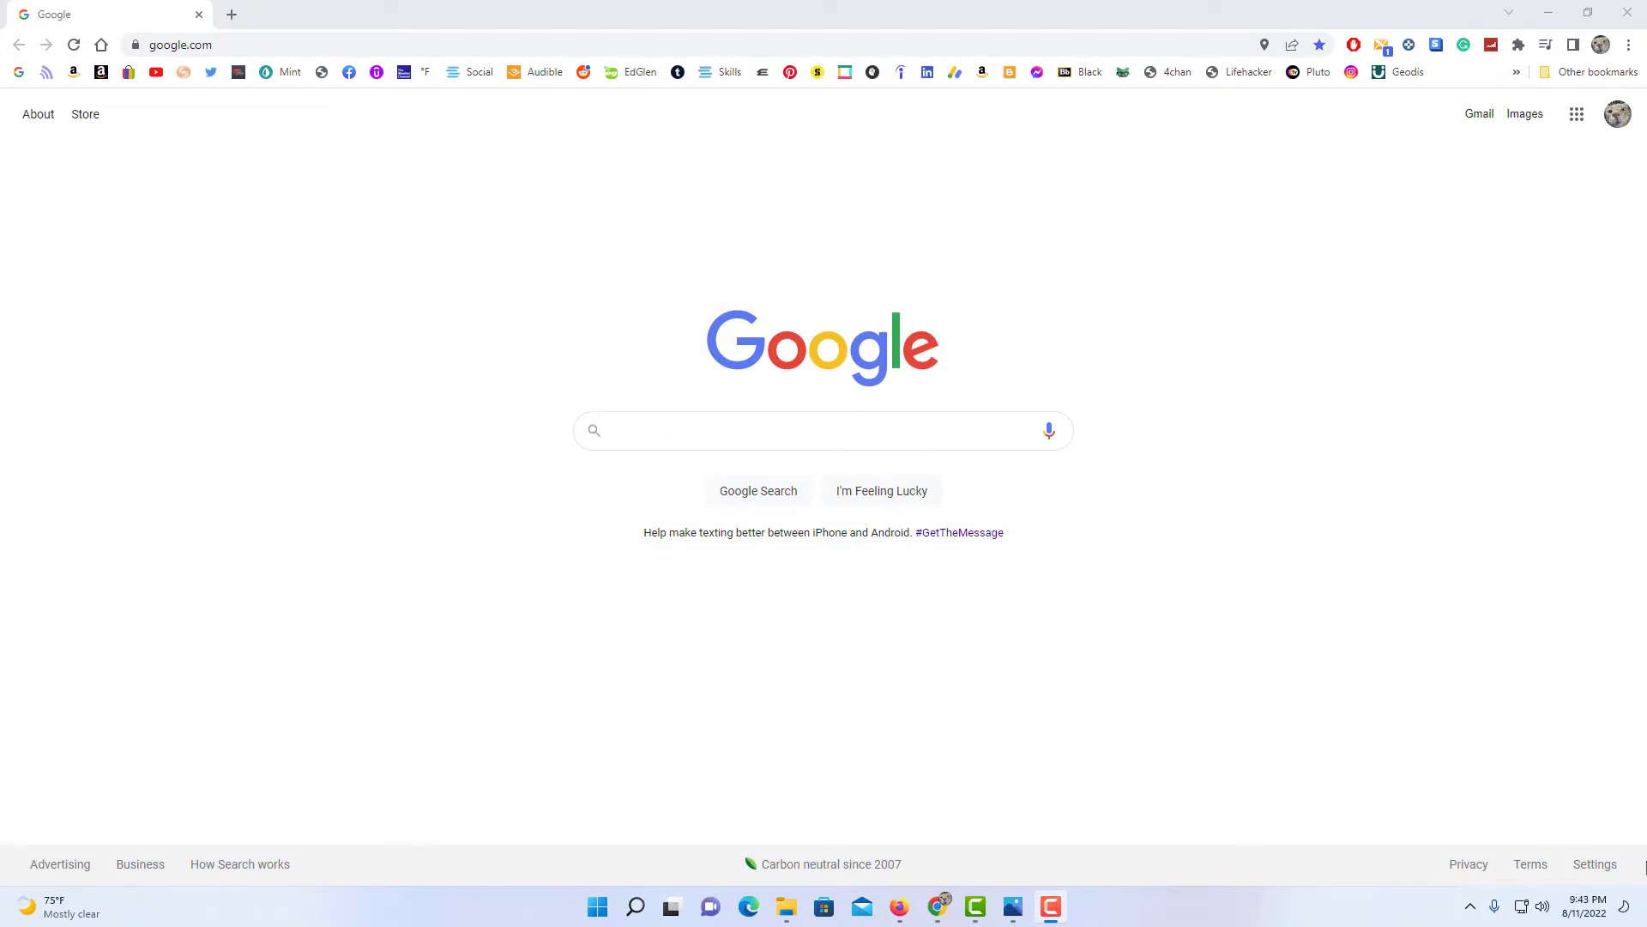
{"action": "mouse_move", "coordinate": [1390, 669]}
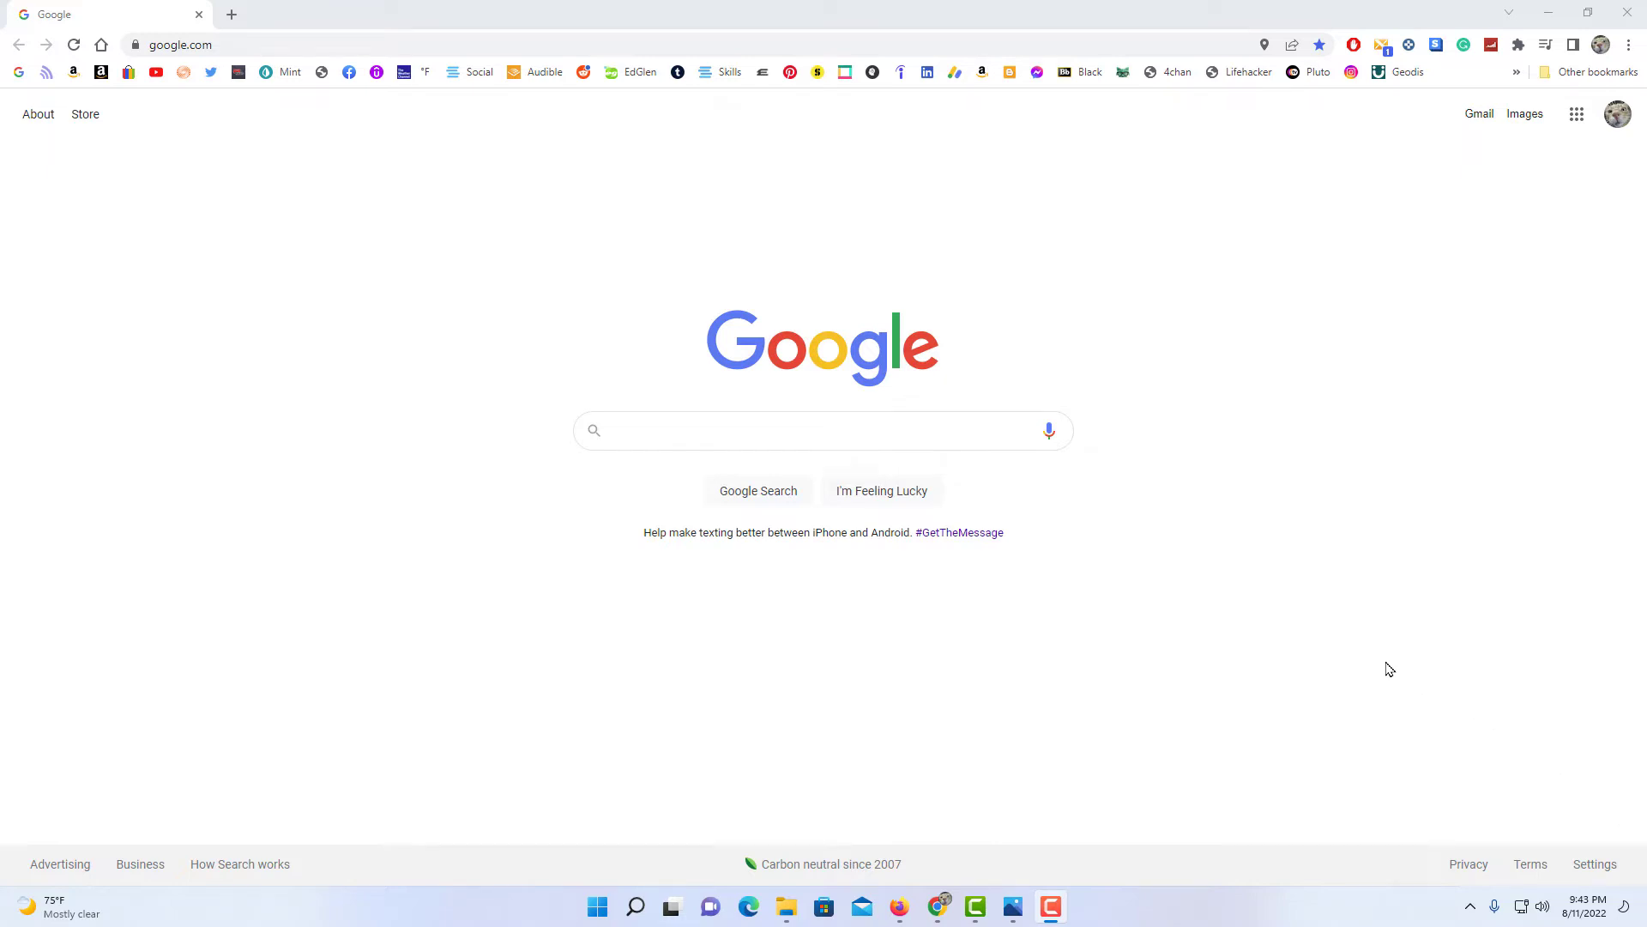
{"action": "mouse_move", "coordinate": [1457, 607]}
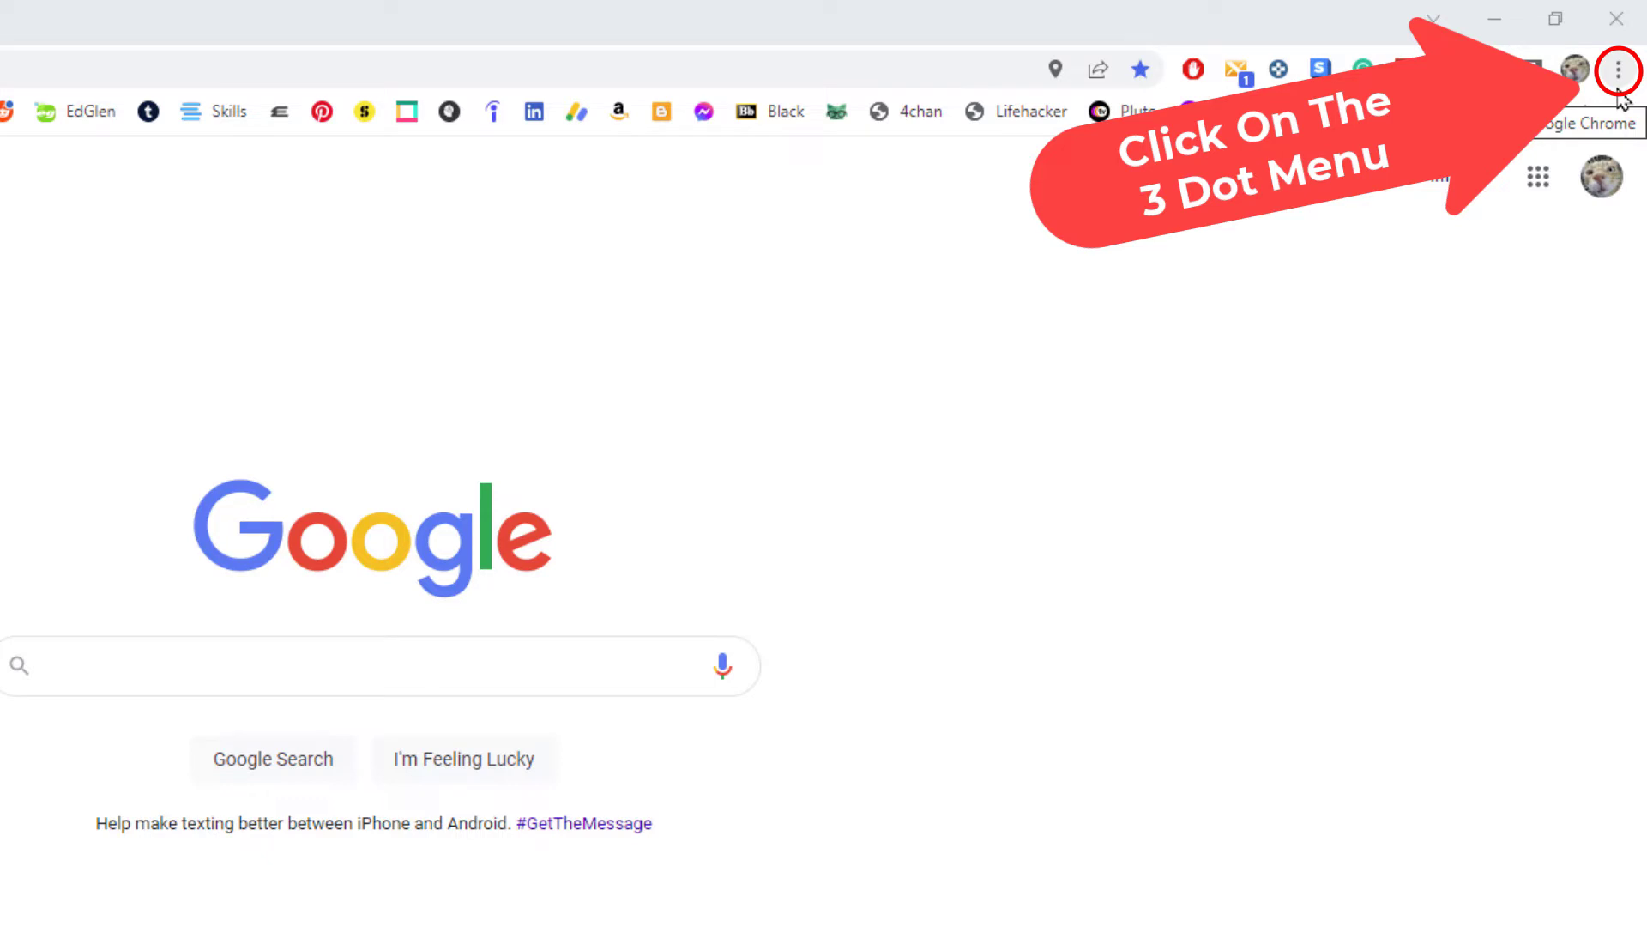
Step: Open Chrome Settings from the three-dot browser menu
{"action": "left_click", "coordinate": [1619, 70]}
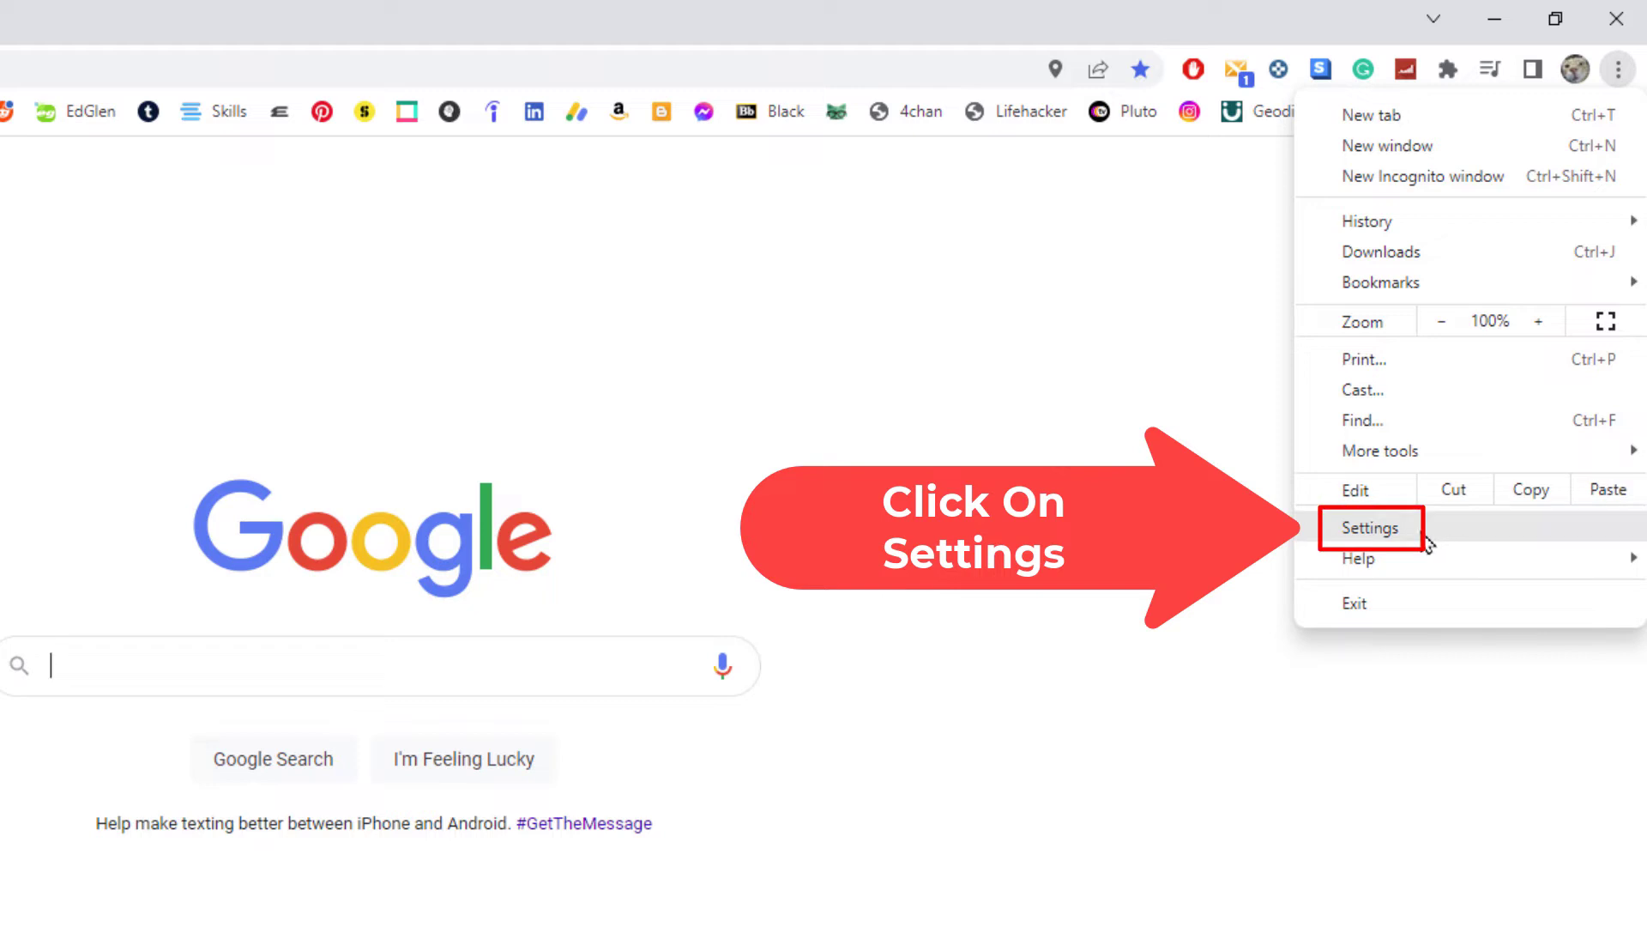
{"action": "left_click", "coordinate": [1371, 528]}
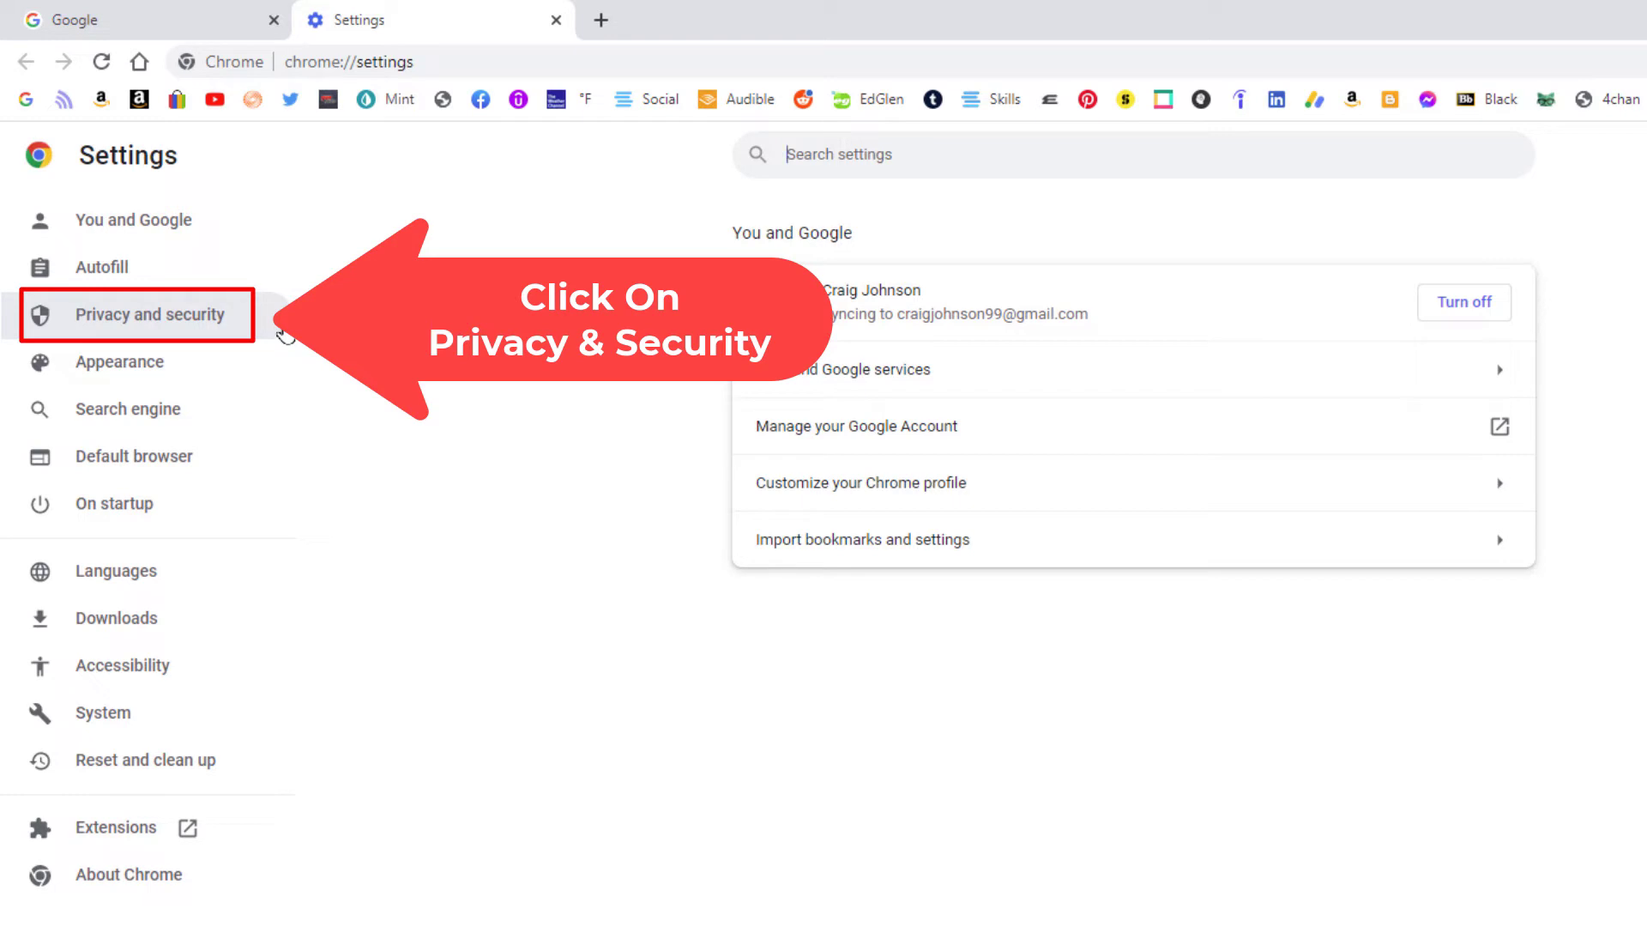
Step: Show the Privacy and security section from the Settings sidebar
{"action": "left_click", "coordinate": [150, 314]}
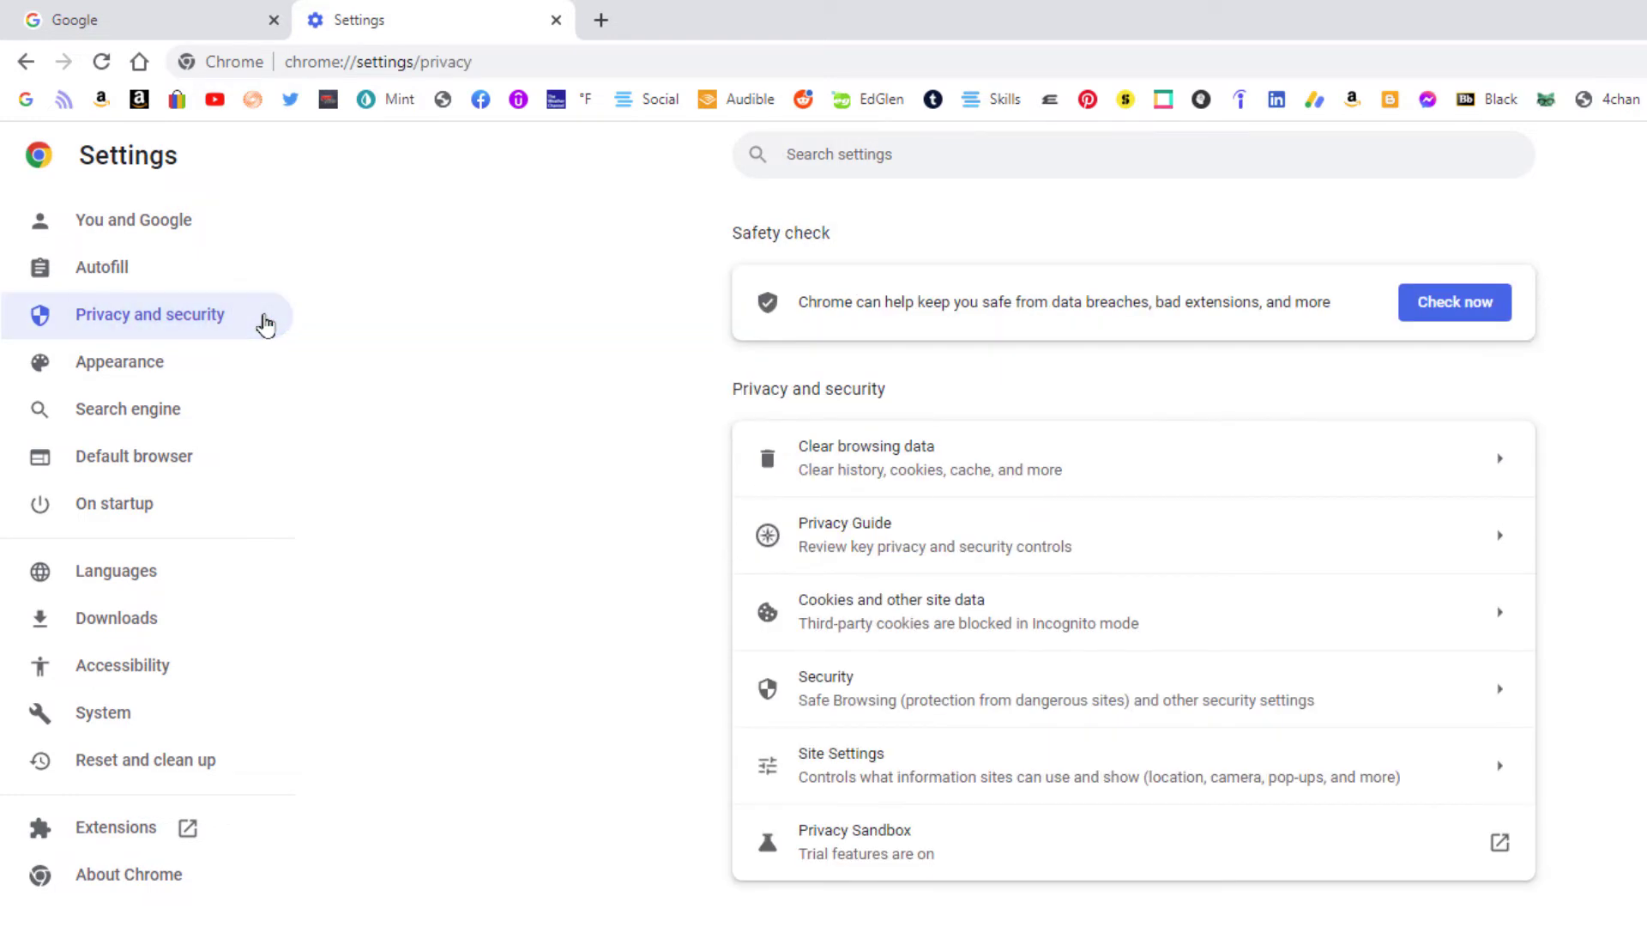
{"action": "mouse_move", "coordinate": [667, 702]}
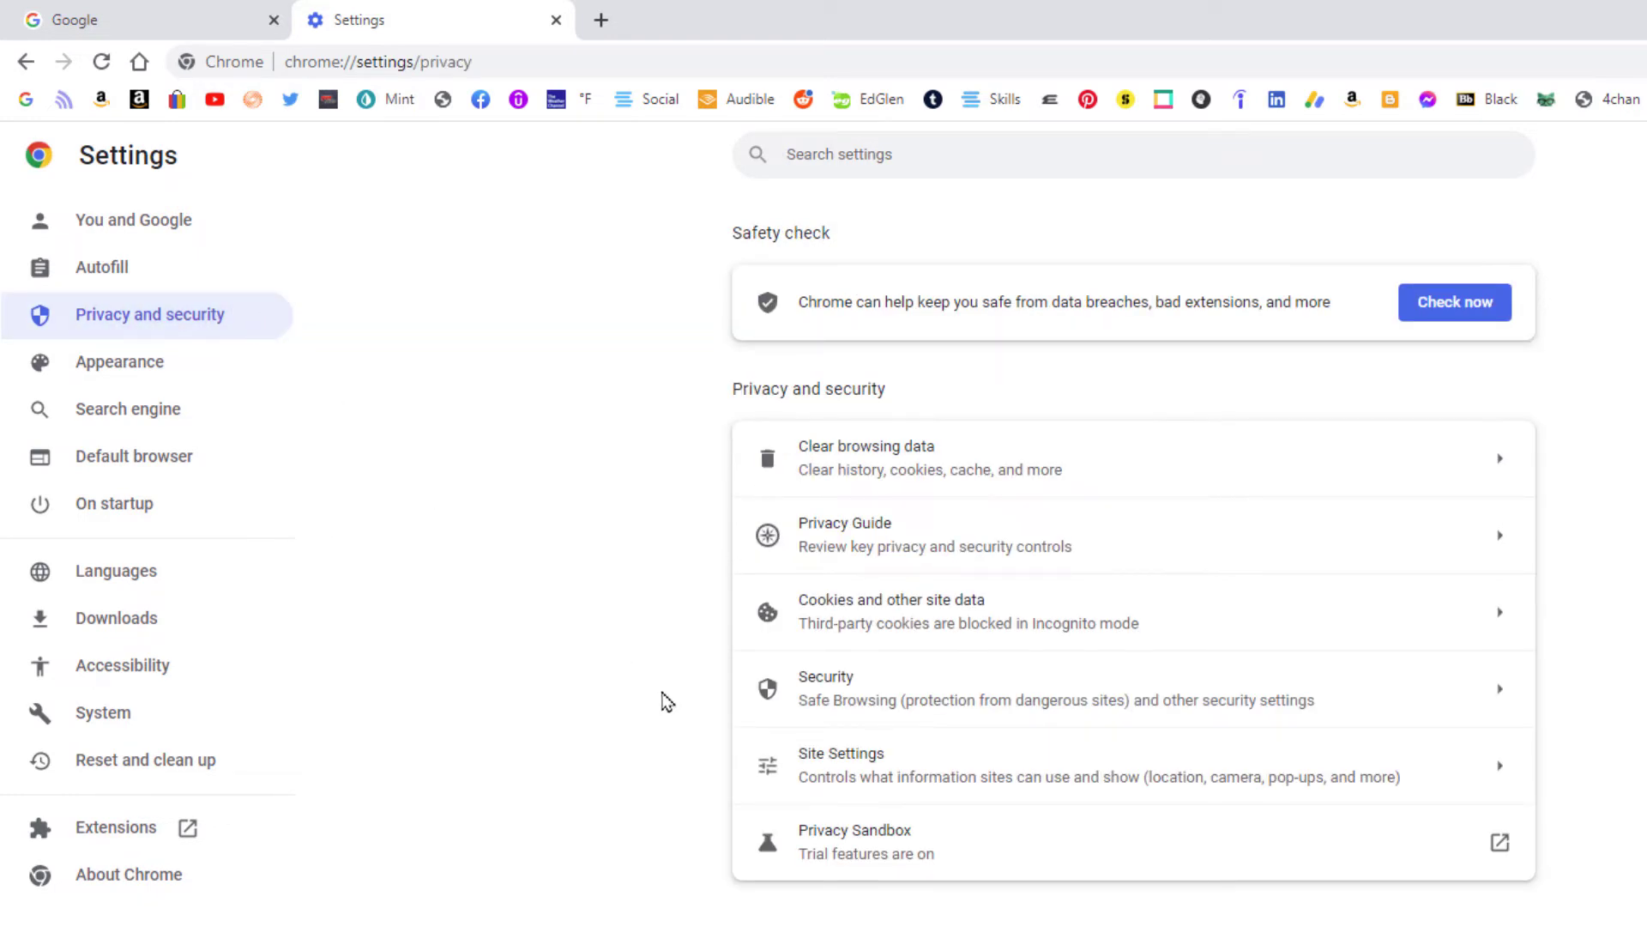
{"action": "mouse_move", "coordinate": [713, 760]}
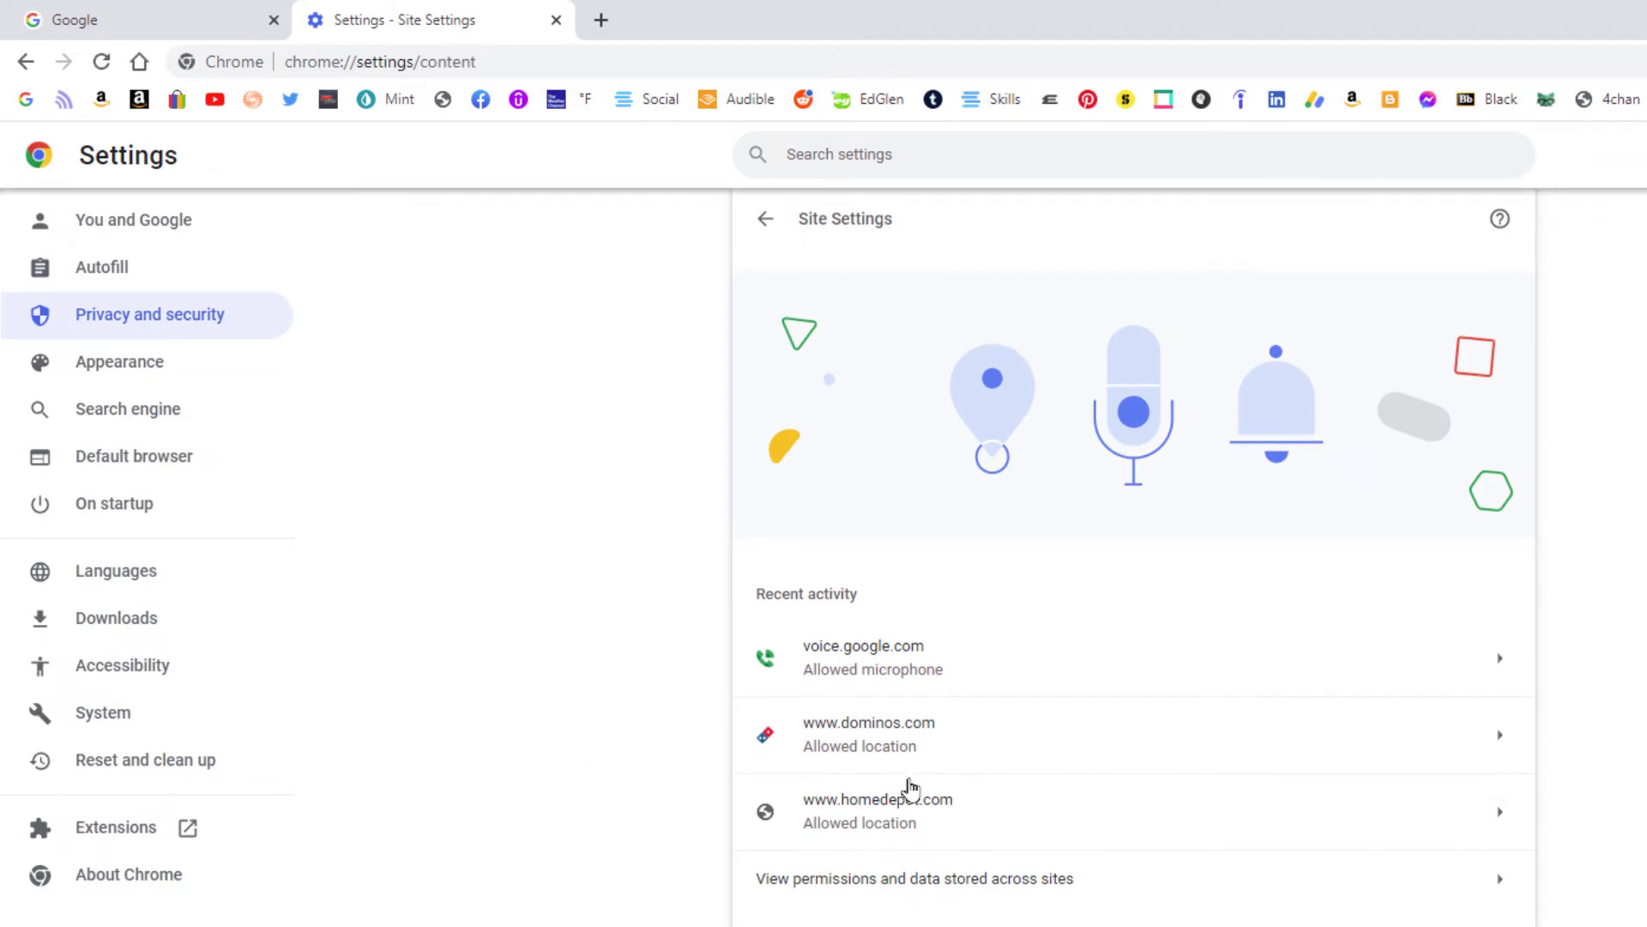
Step: Scroll Site Settings down to the Permissions list with location, camera and microphone
{"action": "scroll", "scroll_direction": "down", "scroll_amount": 3}
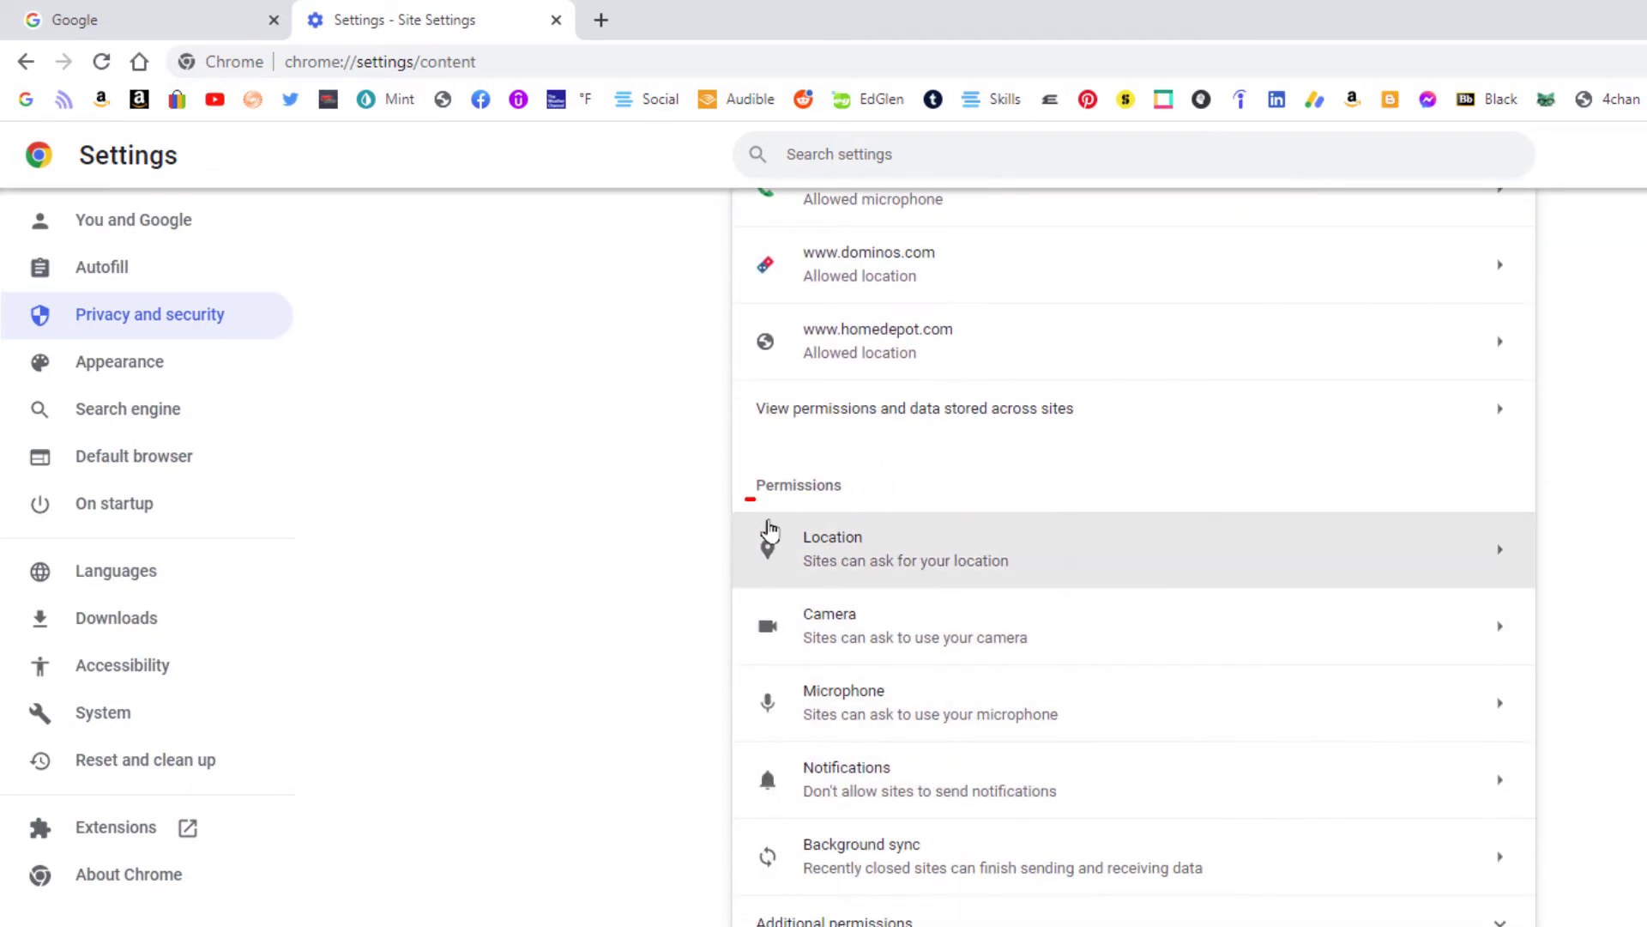
{"action": "mouse_move", "coordinate": [703, 530]}
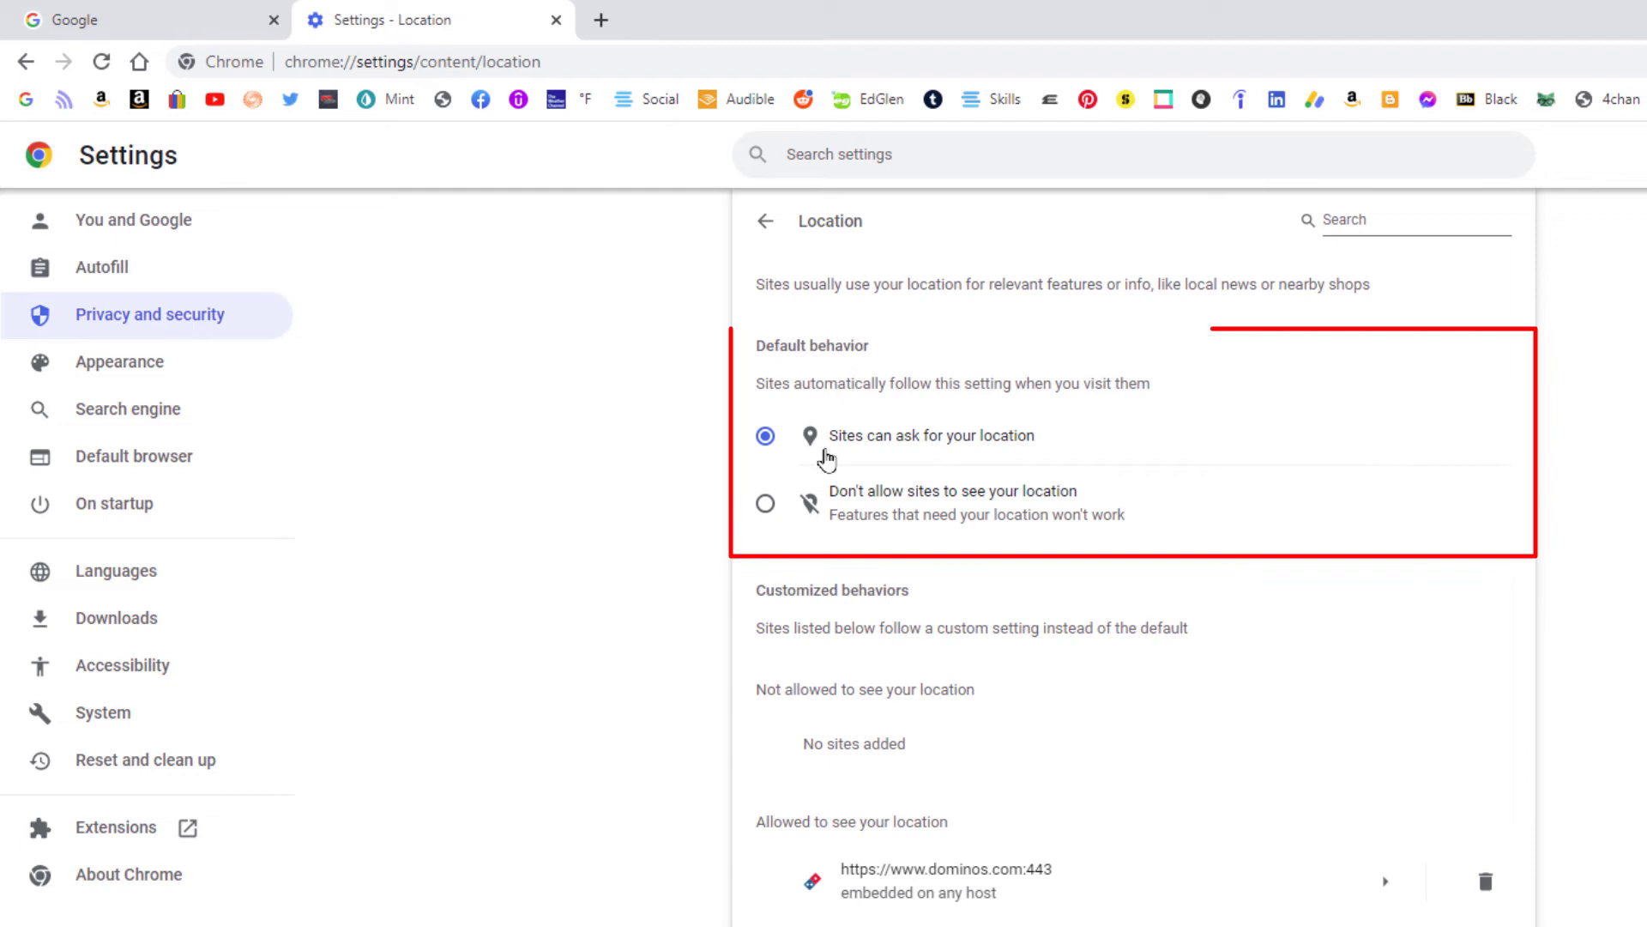
{"action": "mouse_move", "coordinate": [977, 452]}
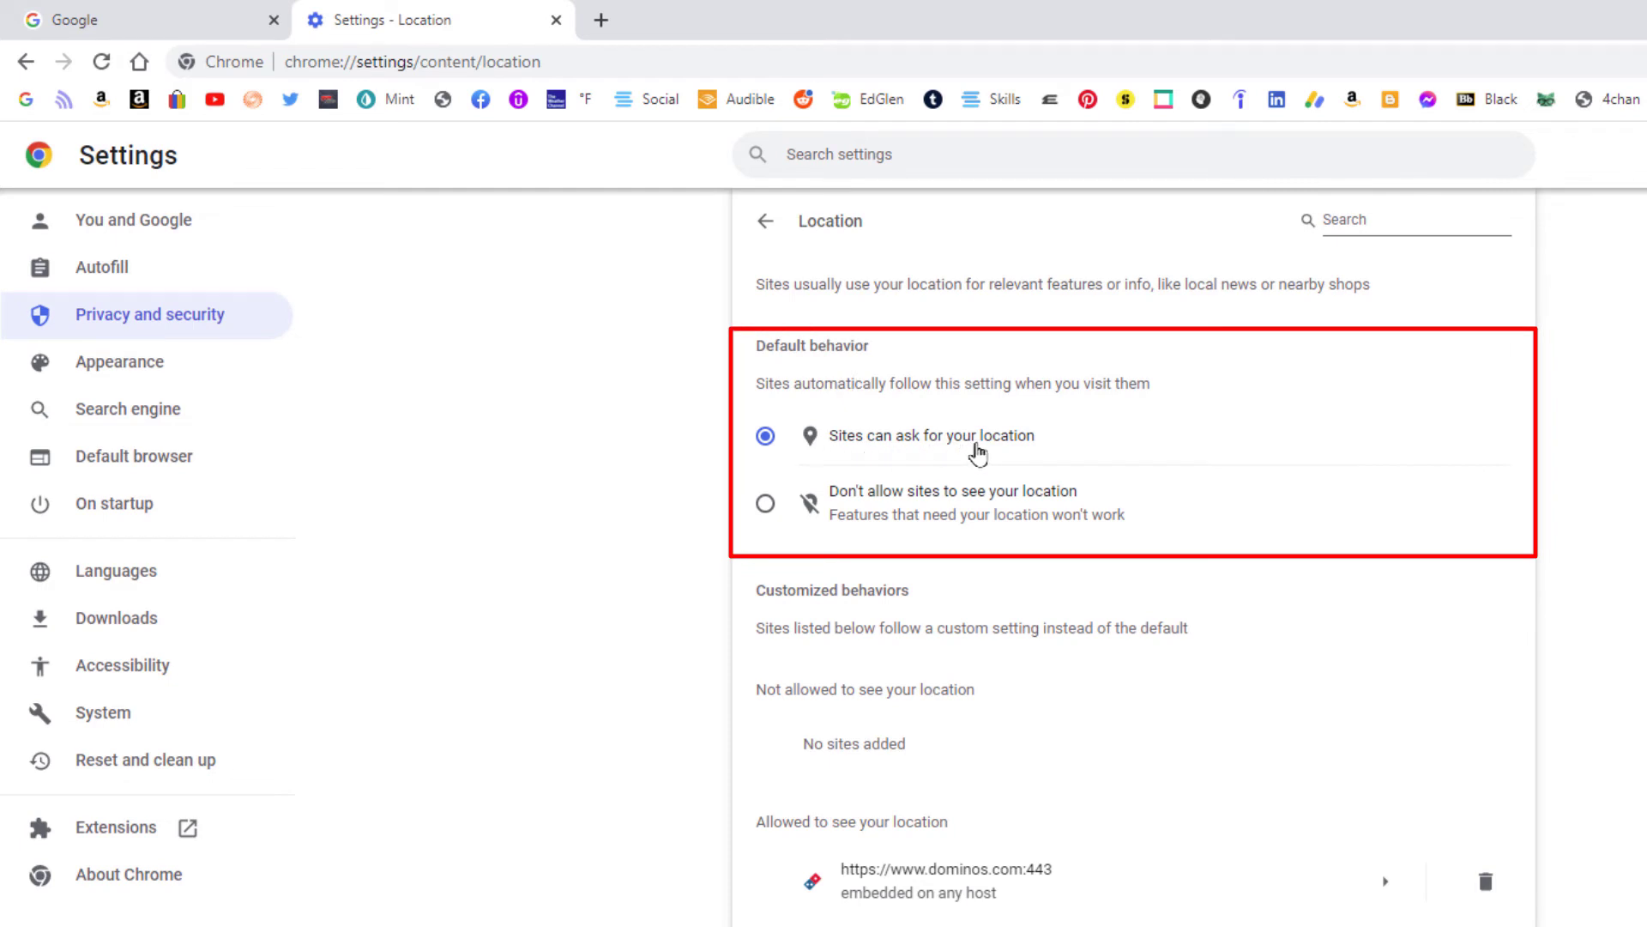
{"action": "mouse_move", "coordinate": [767, 516]}
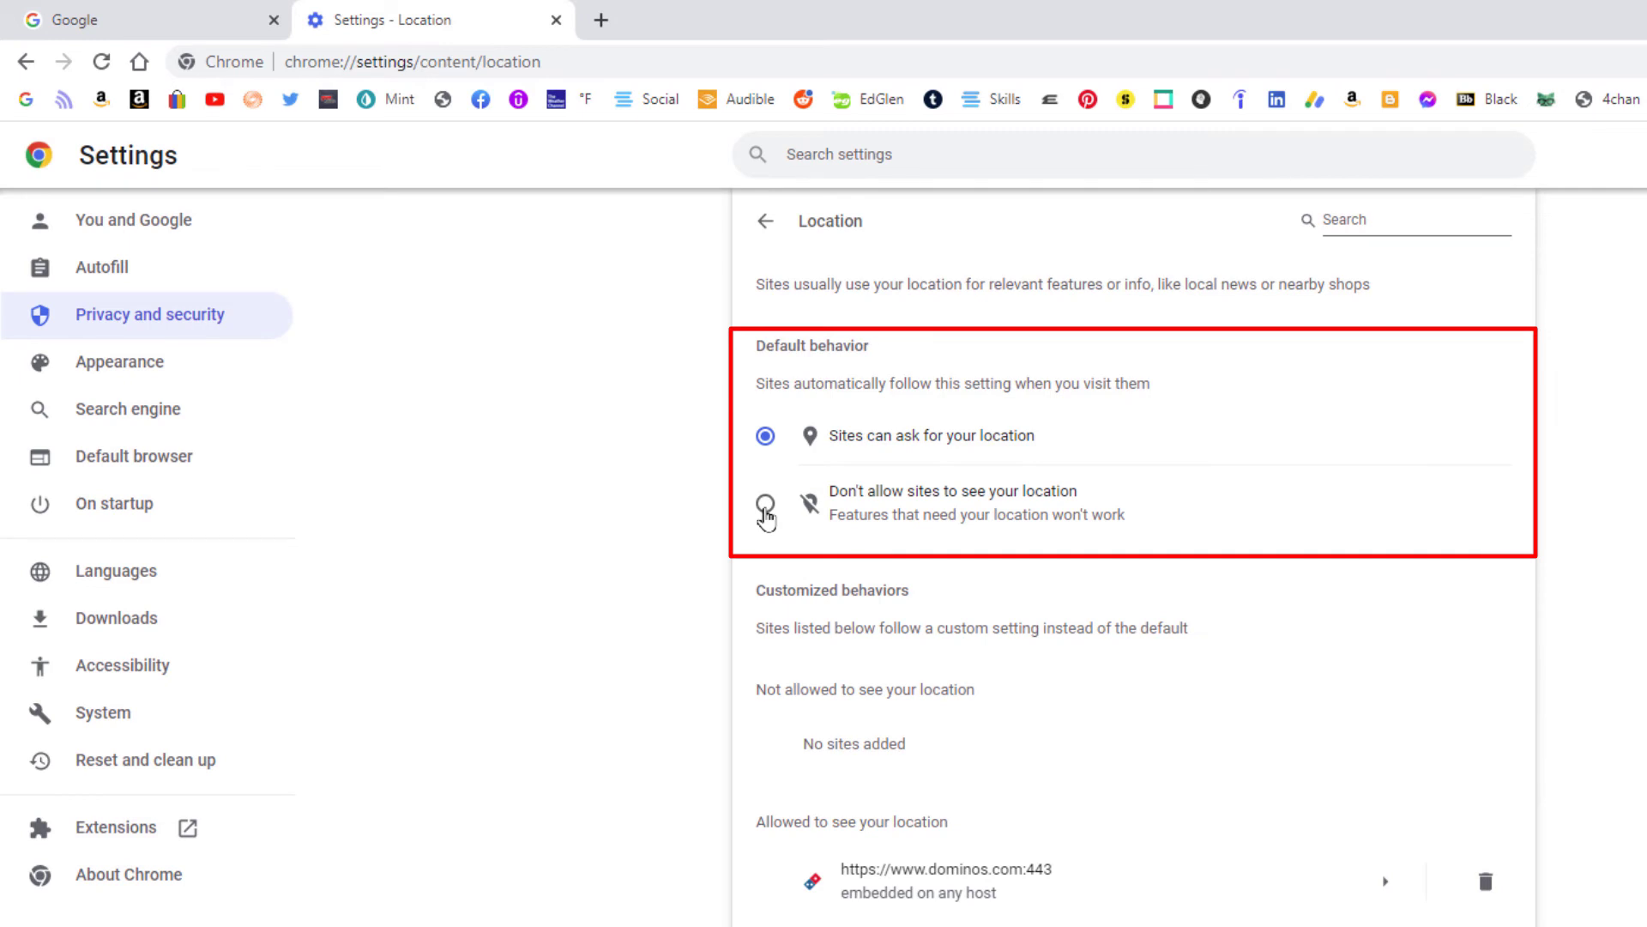
Step: Switch the Location default to 'Don't allow sites to see your location', then back to 'Sites can ask'
{"action": "left_click", "coordinate": [764, 504]}
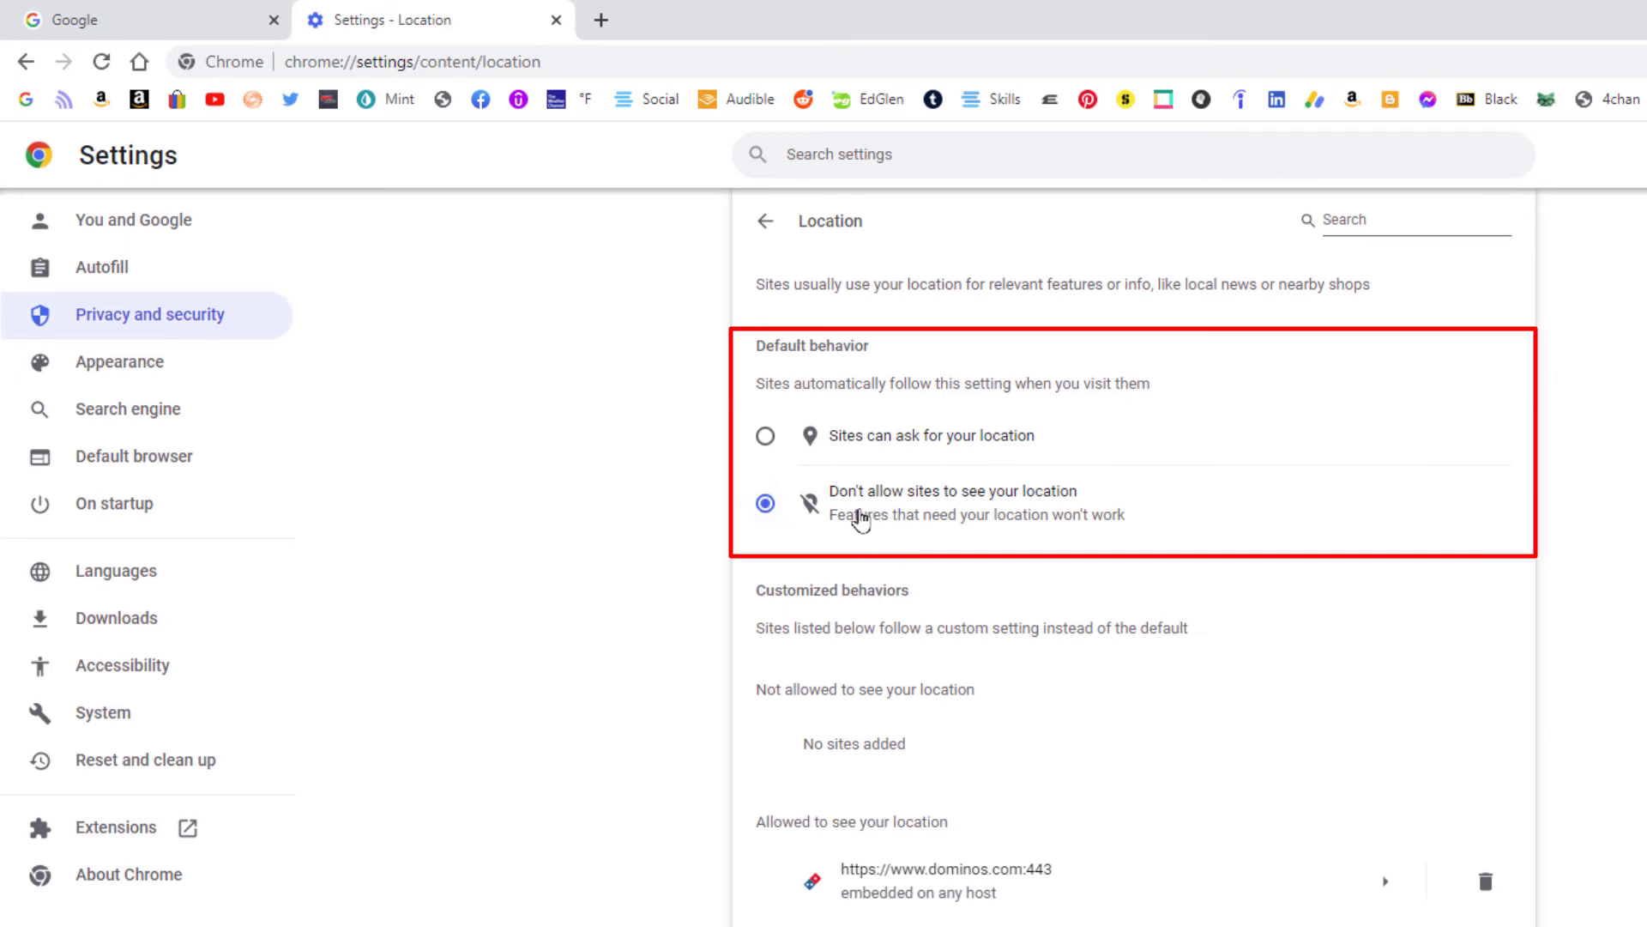
{"action": "mouse_move", "coordinate": [1015, 505]}
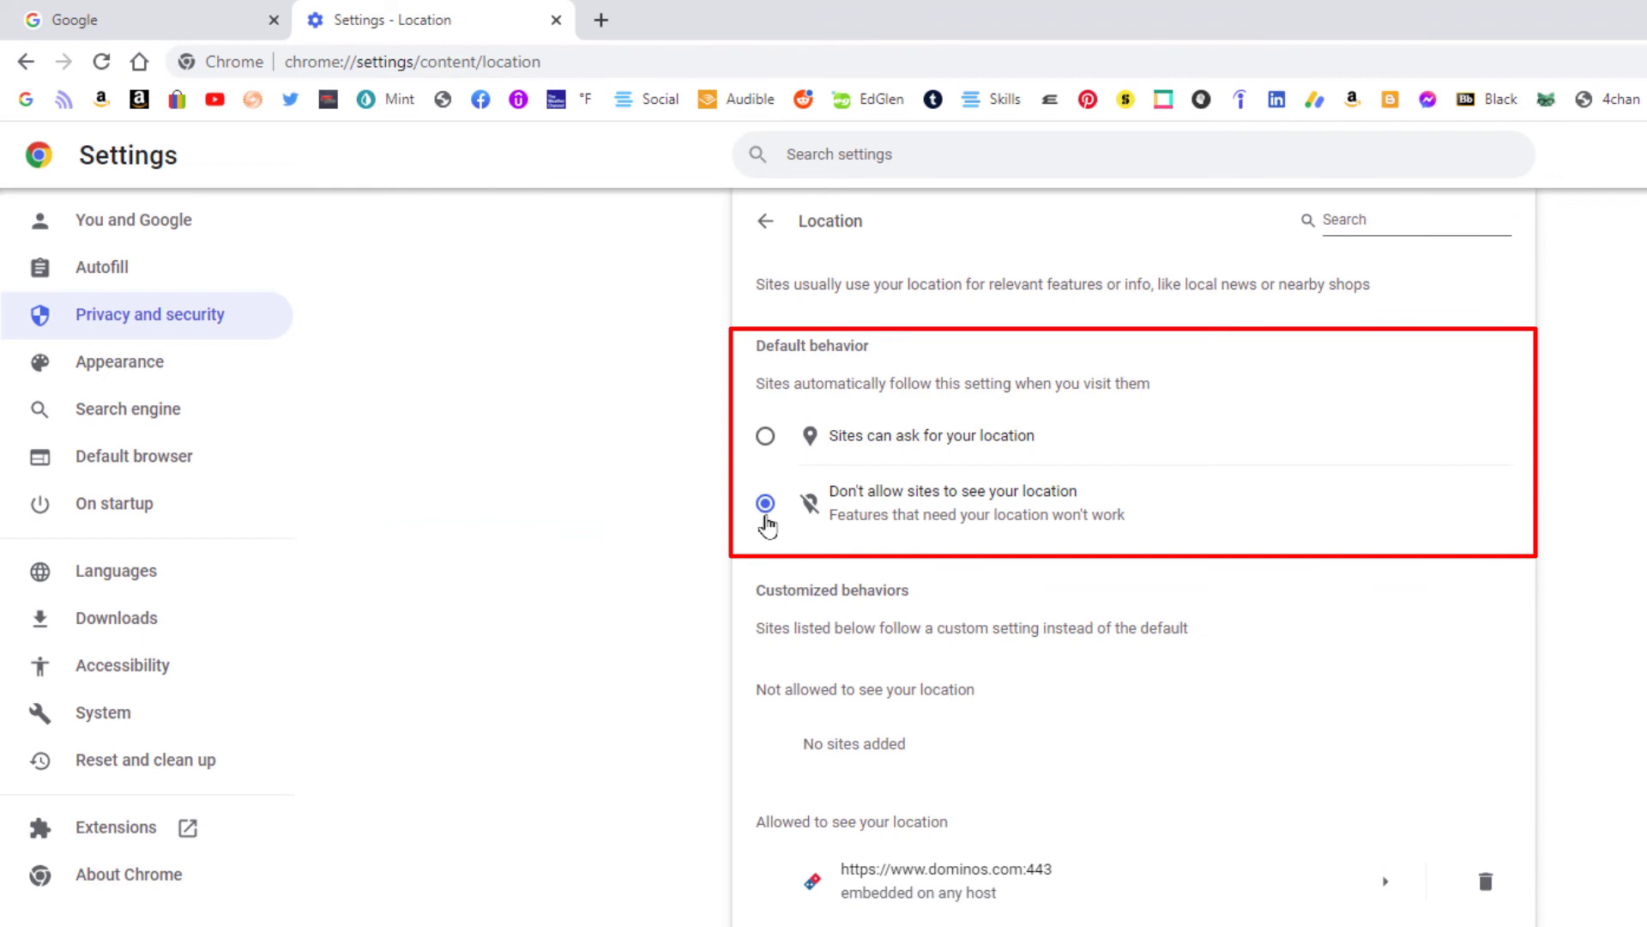
{"action": "left_click", "coordinate": [765, 435]}
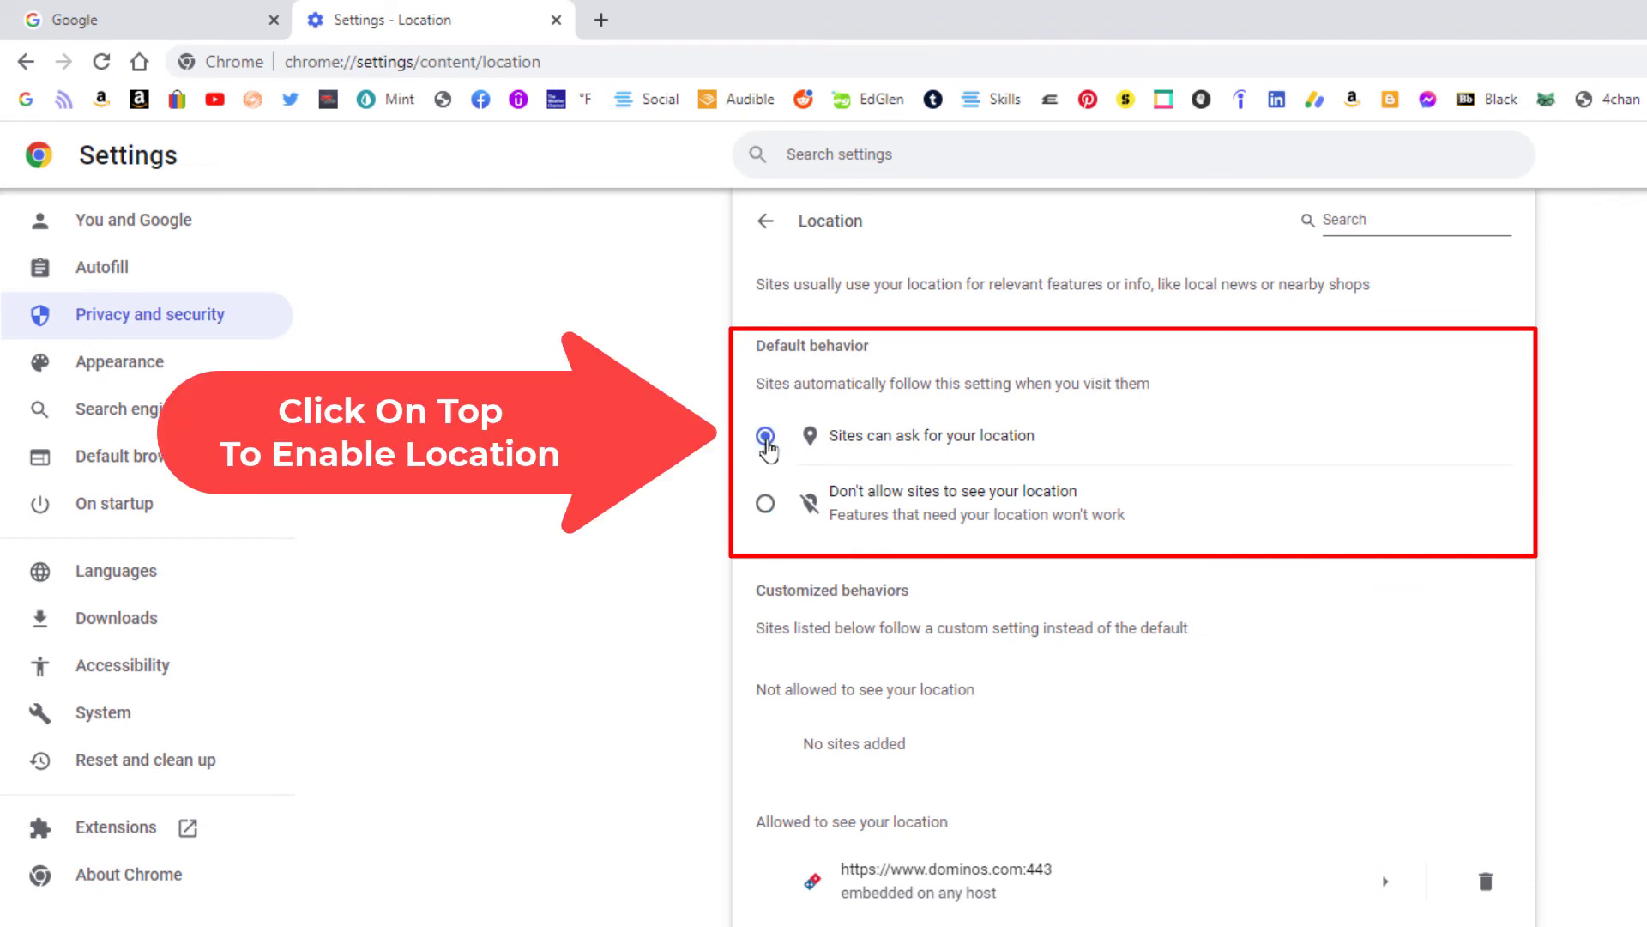